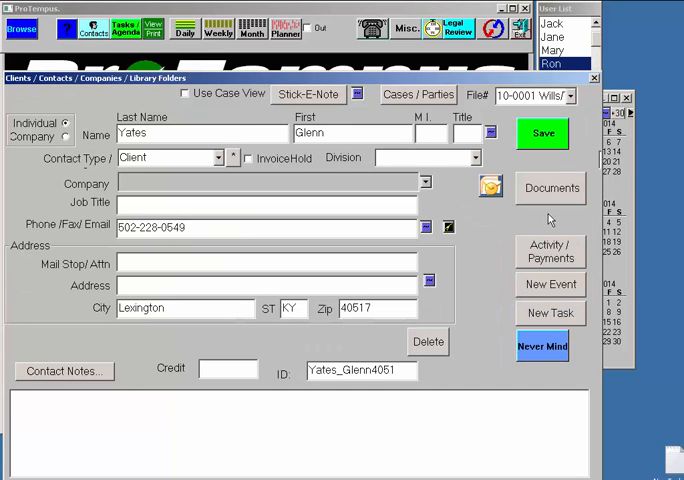
left_click(550, 252)
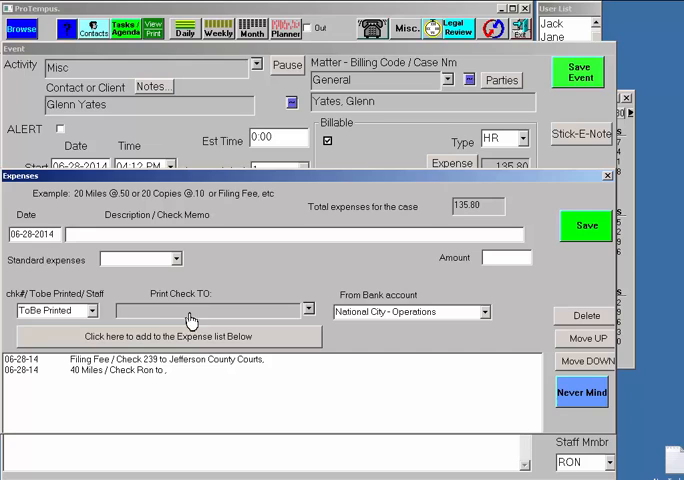
mouse_move(107, 383)
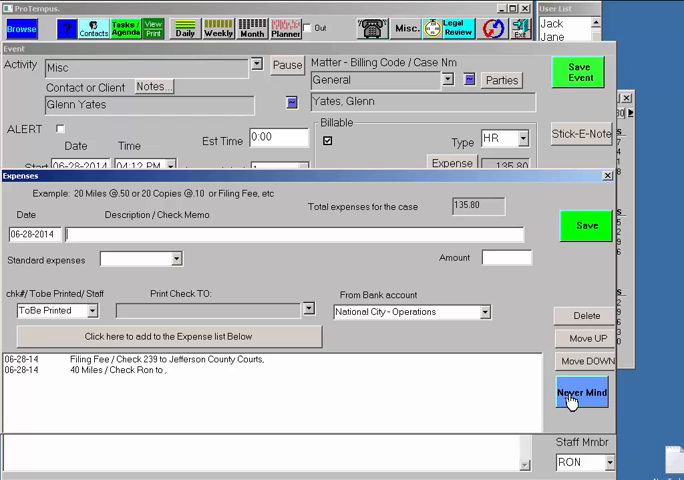
left_click(581, 391)
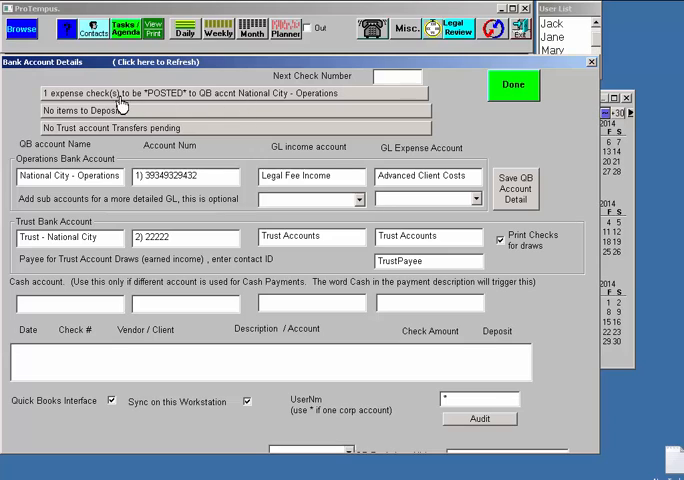
mouse_move(228, 95)
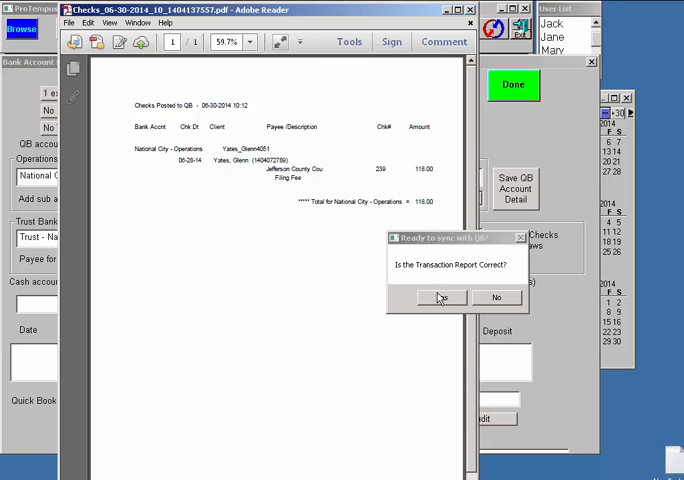
Step: Confirm the posted check Transaction Report is correct
left_click(442, 297)
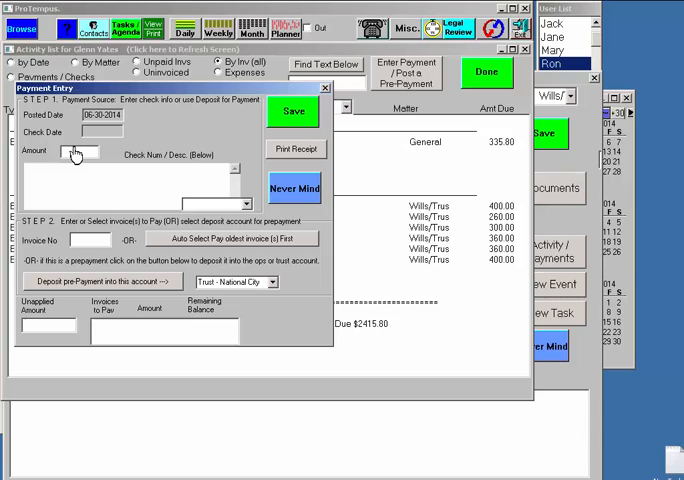
type("21")
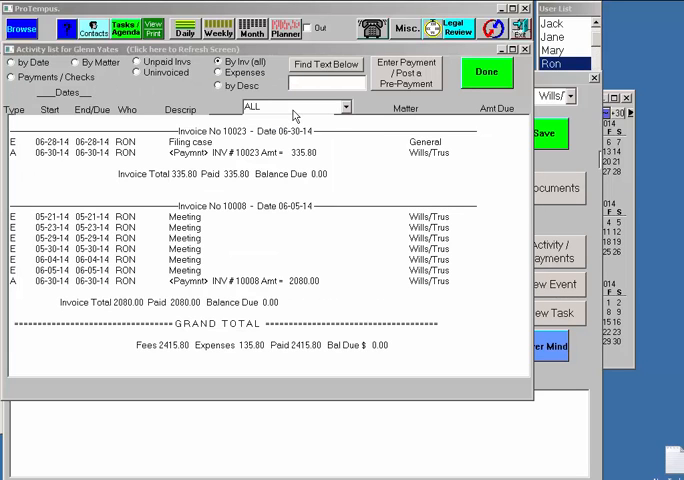
left_click(406, 27)
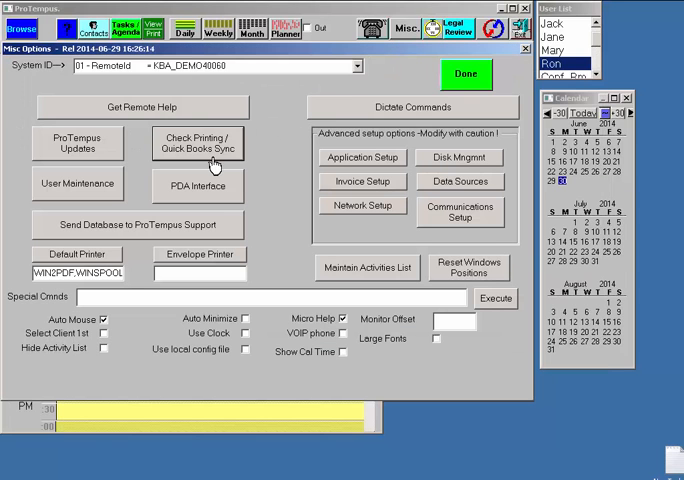
left_click(197, 142)
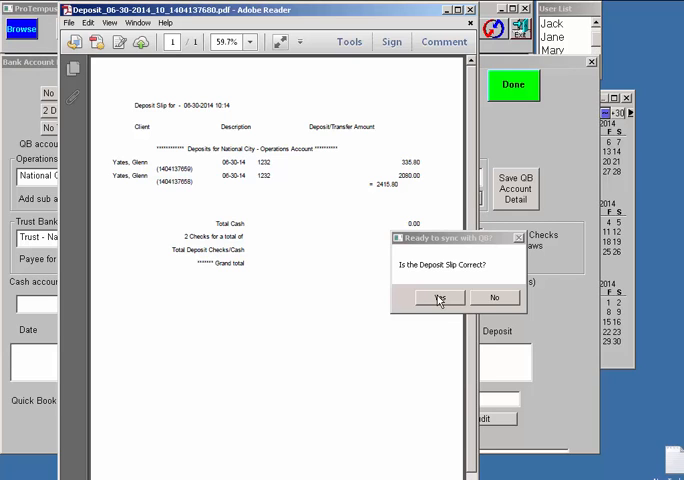
left_click(438, 297)
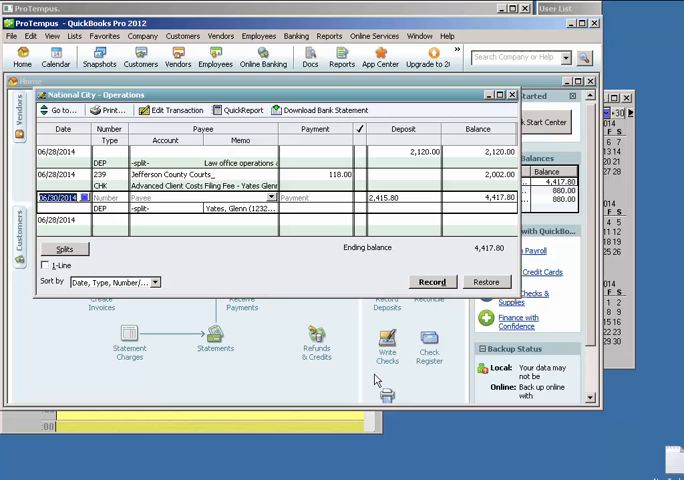
mouse_move(387, 395)
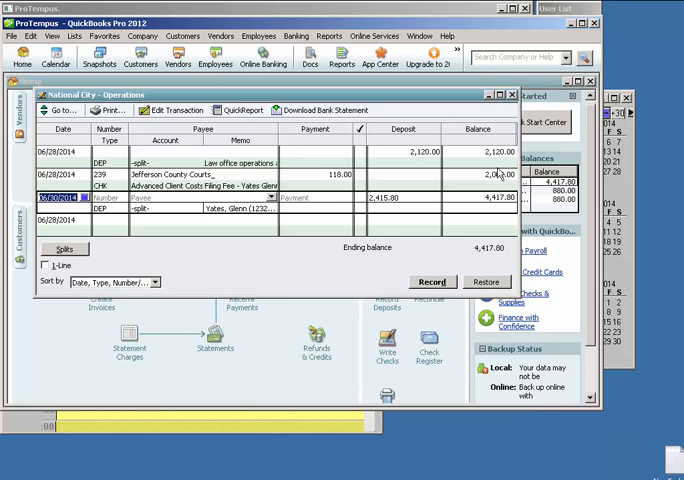
Step: Close the National City - Operations register after reviewing the 118.00 check and 2,415.80 deposit
left_click(513, 94)
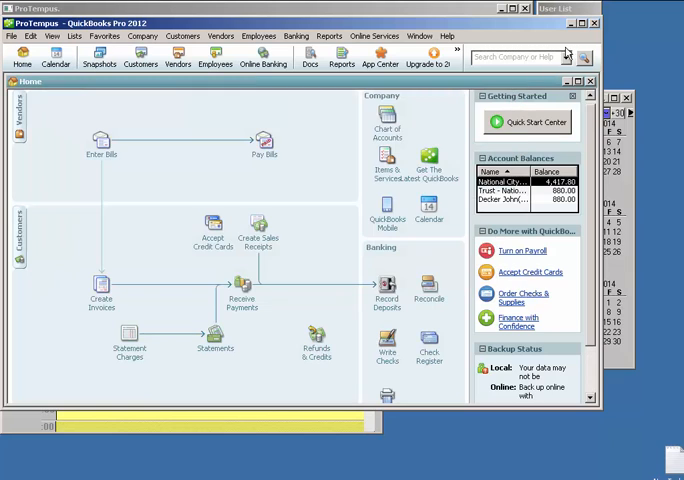